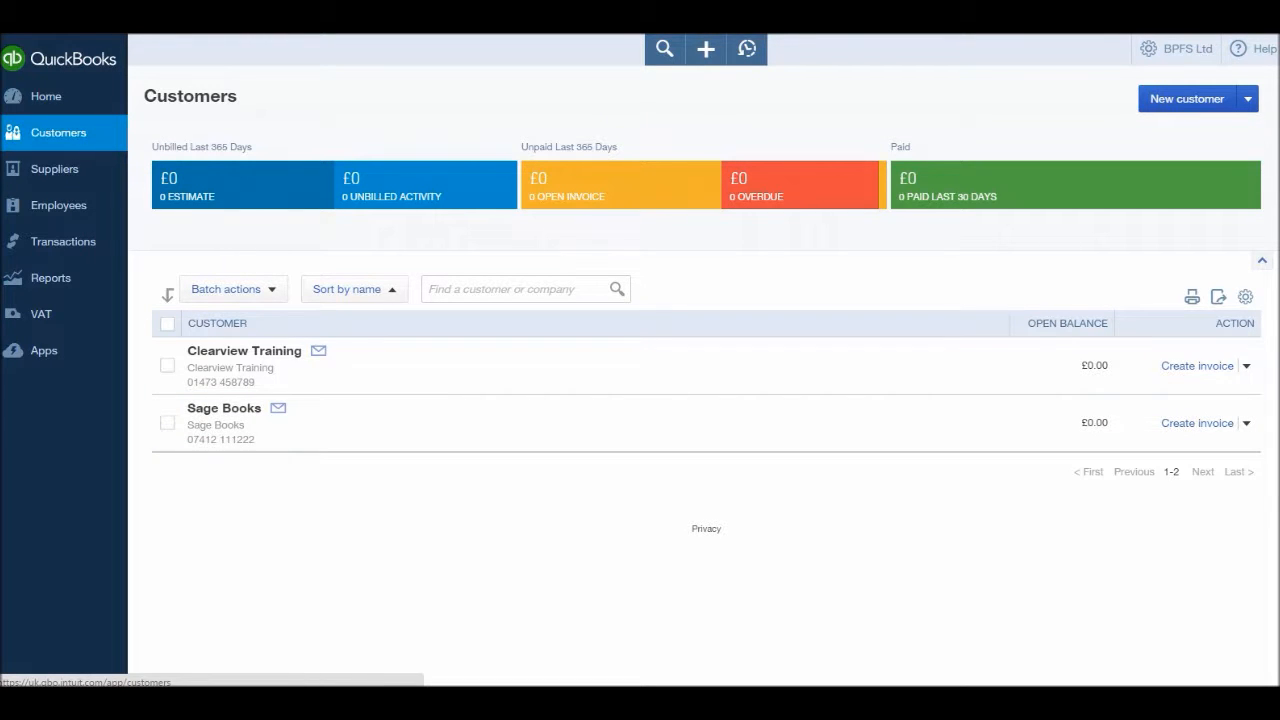
pyautogui.moveTo(244, 350)
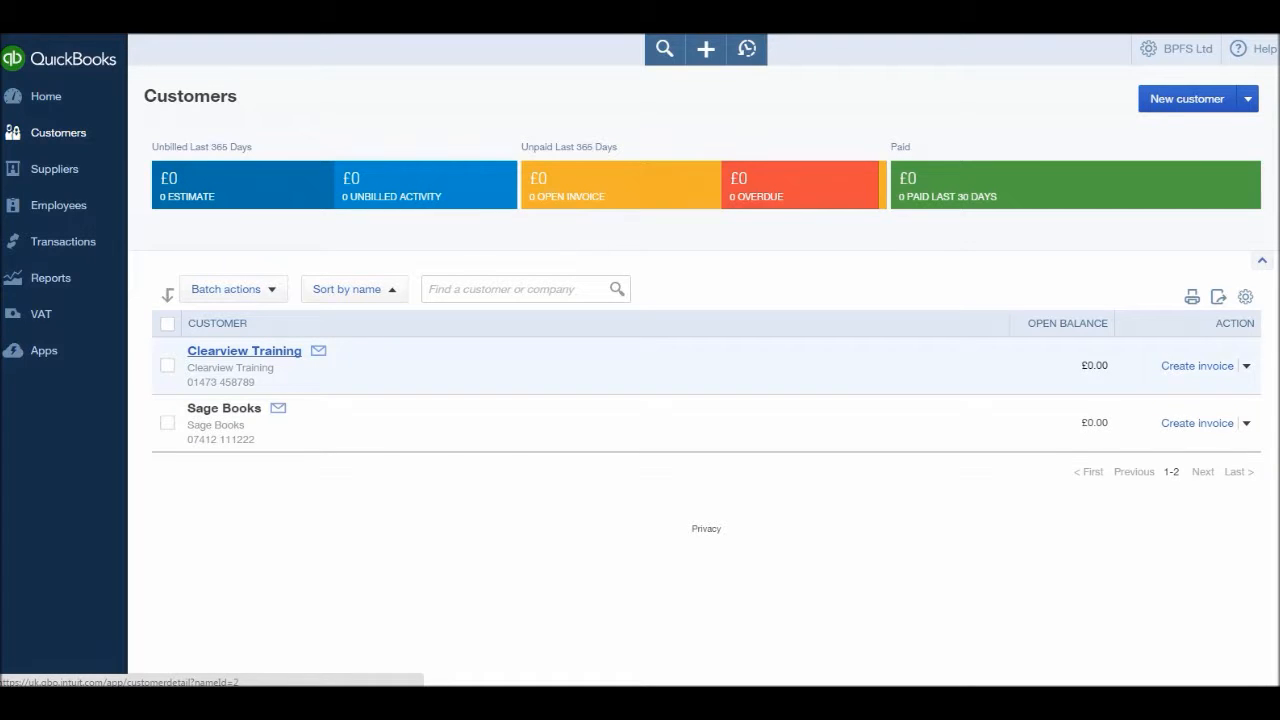
pyautogui.moveTo(224, 408)
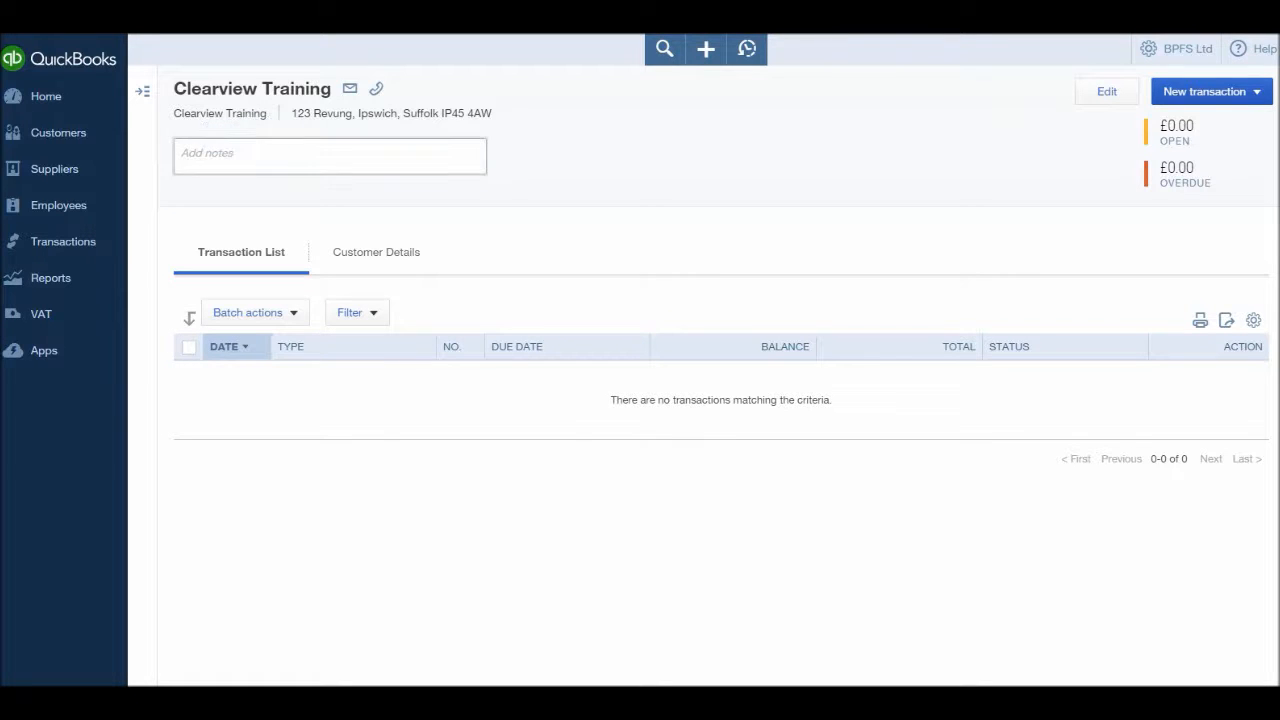
pyautogui.moveTo(376, 88)
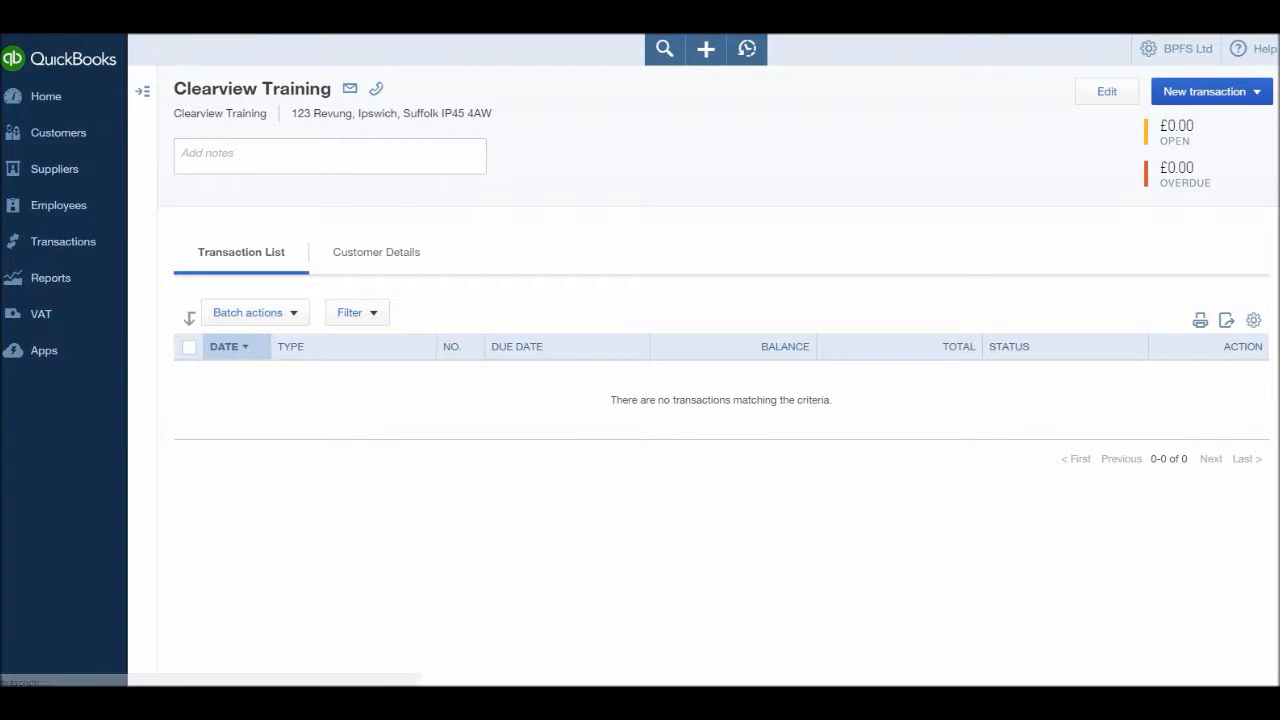
# Bring up Clearview Training's Customer Details and switch the record into edit mode.
pyautogui.click(376, 252)
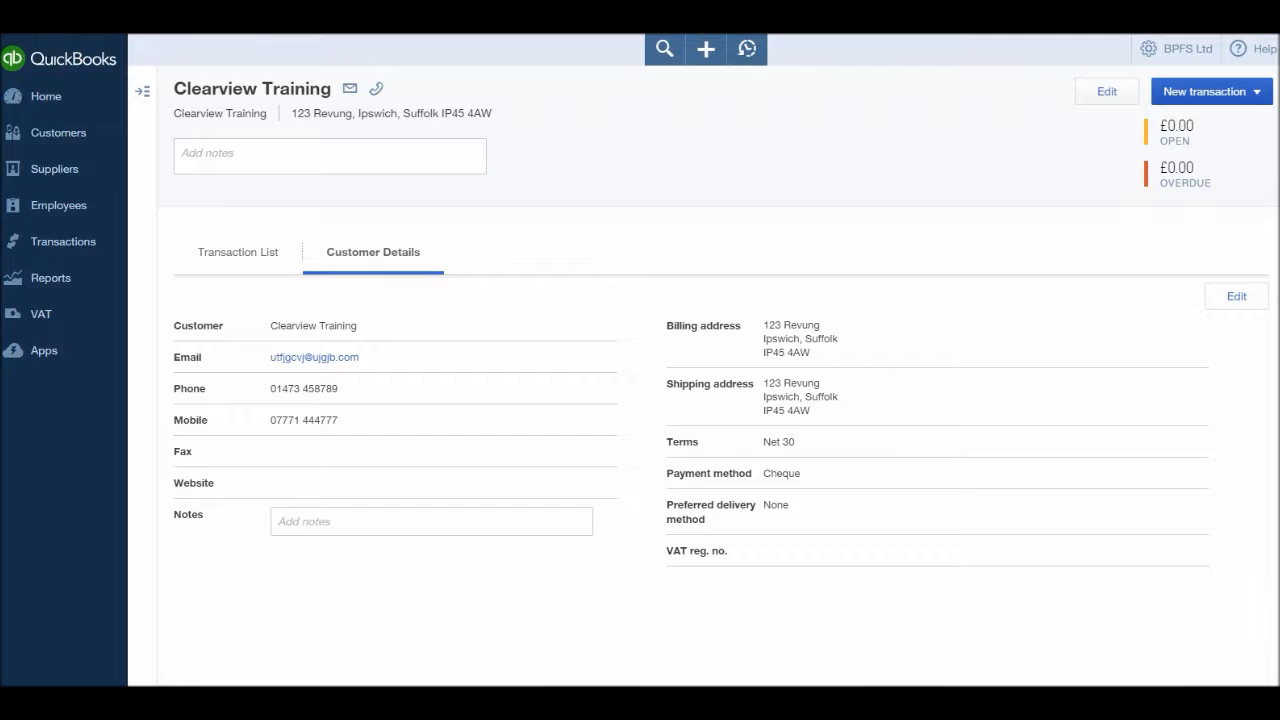
pyautogui.click(1236, 296)
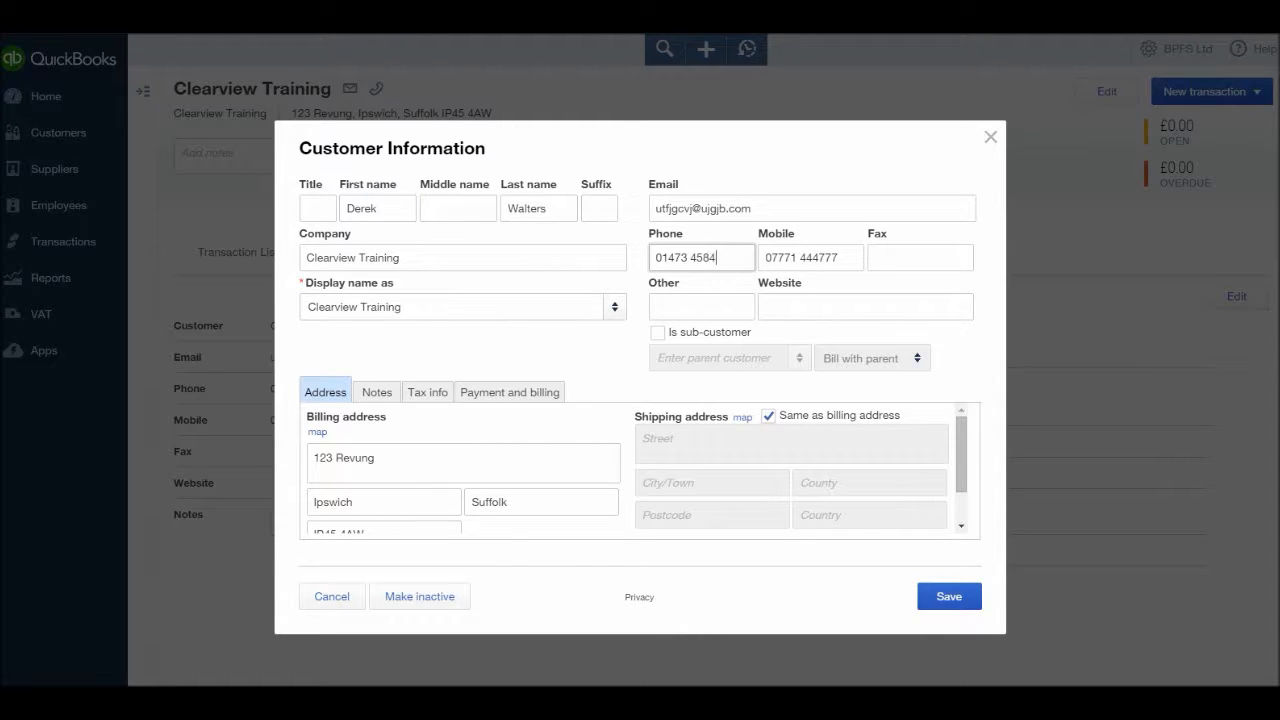
pyautogui.write('56')
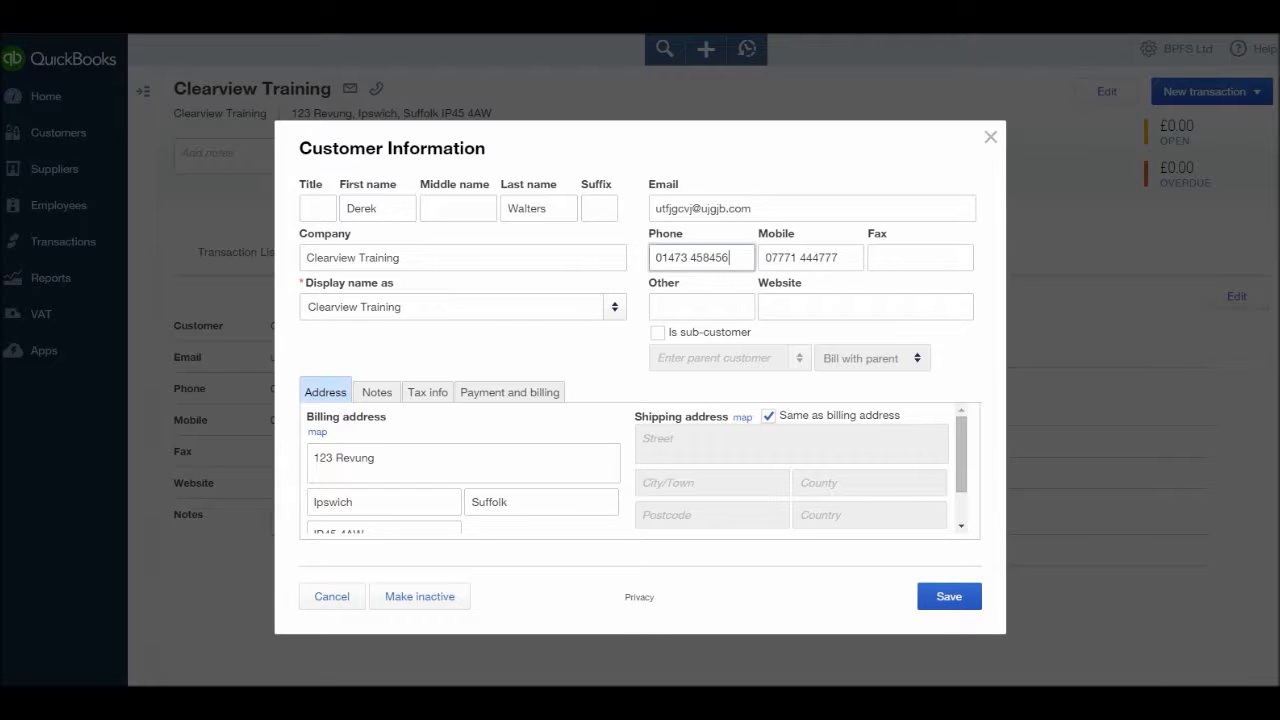
pyautogui.click(948, 596)
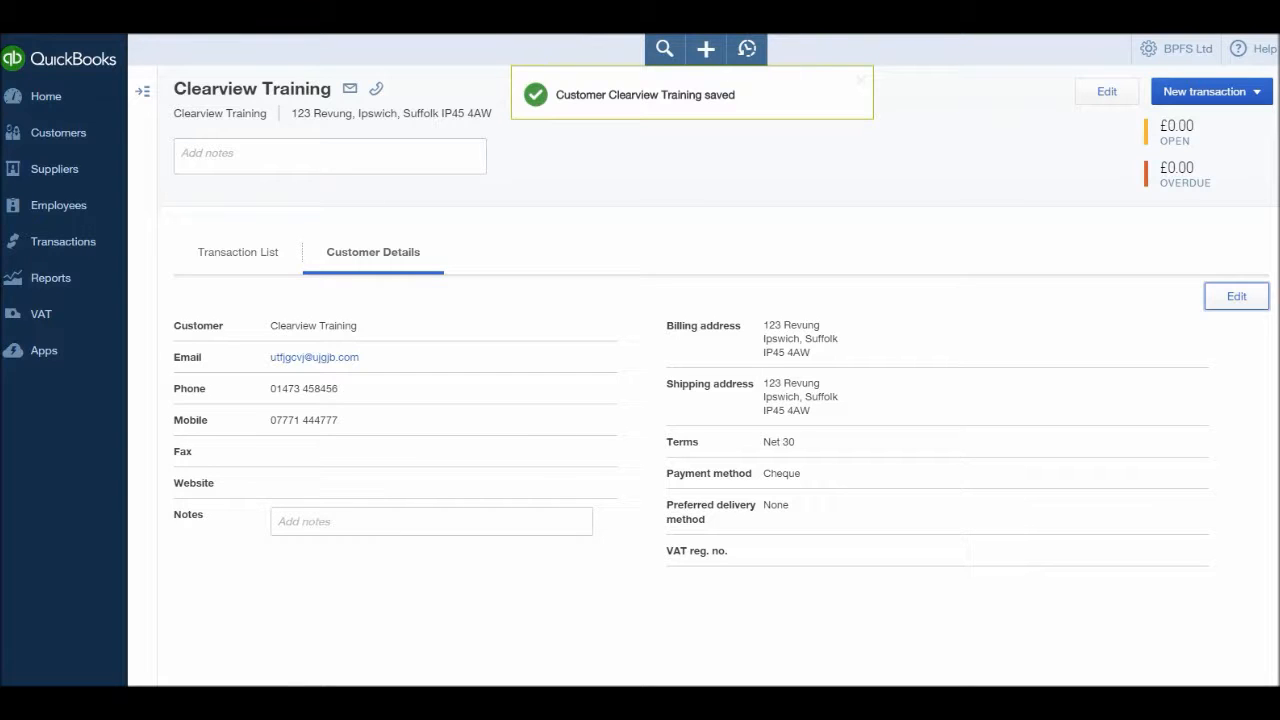
pyautogui.click(860, 80)
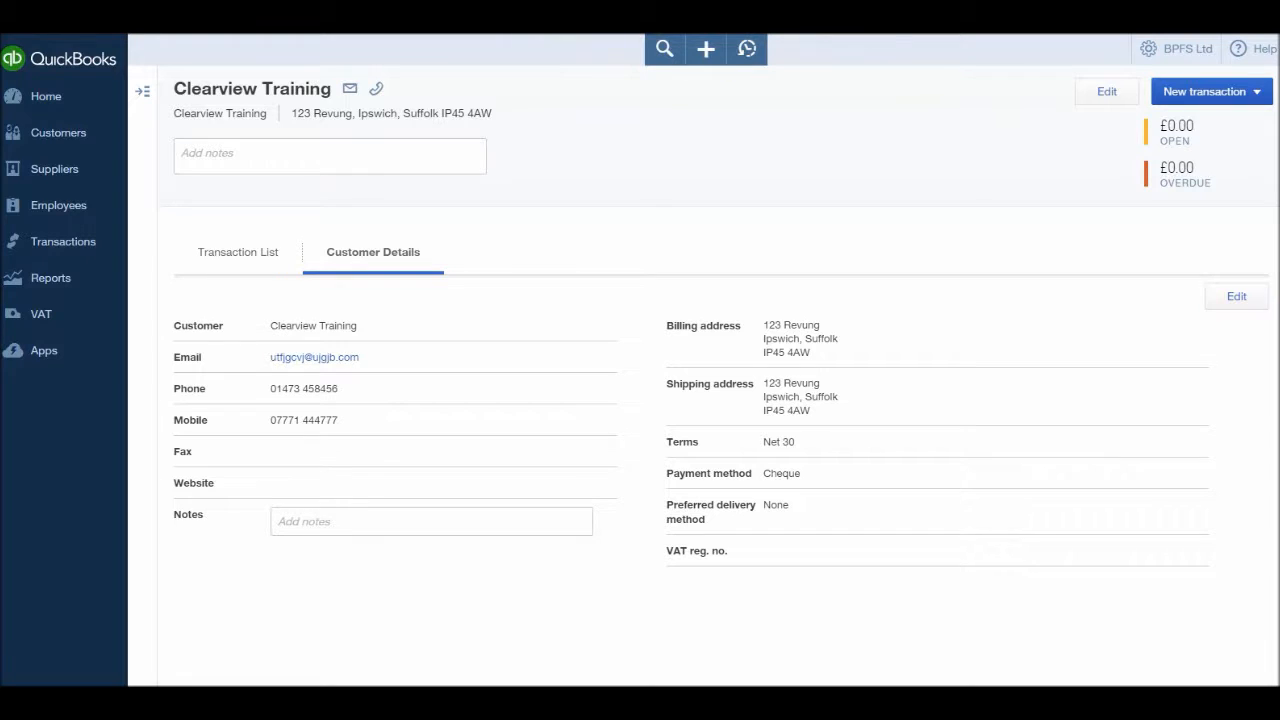
pyautogui.click(238, 252)
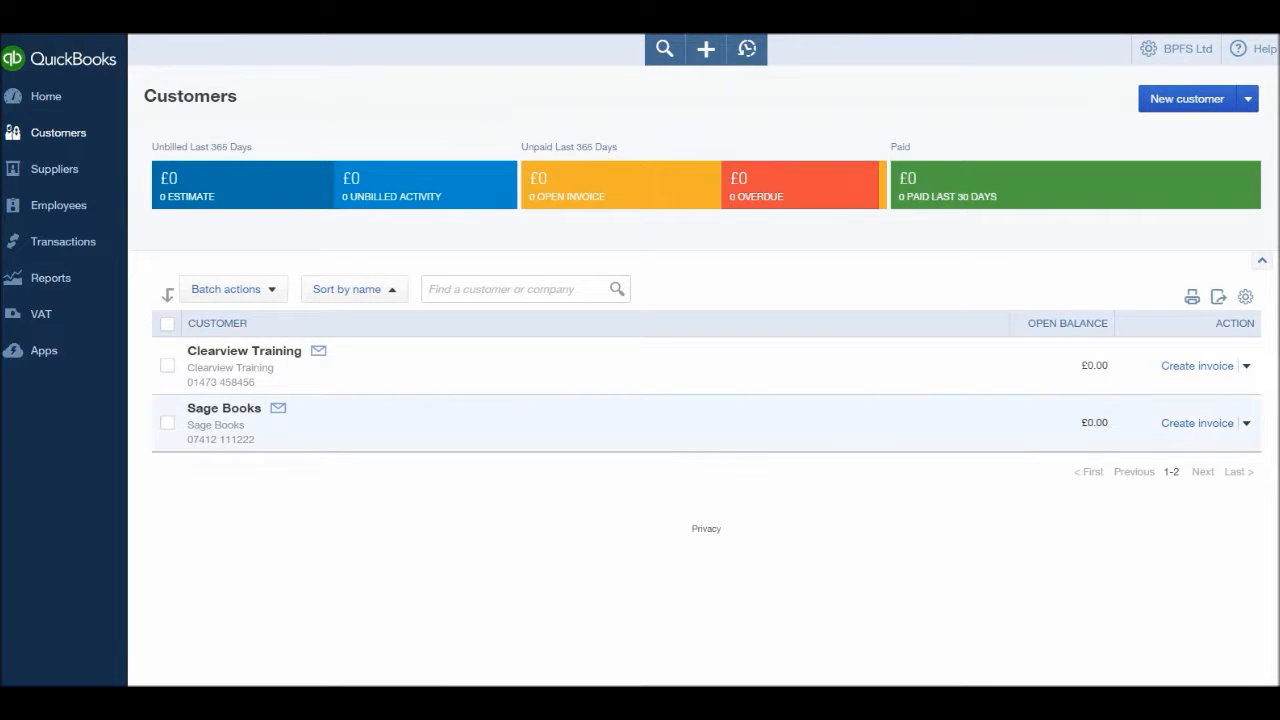
pyautogui.moveTo(224, 408)
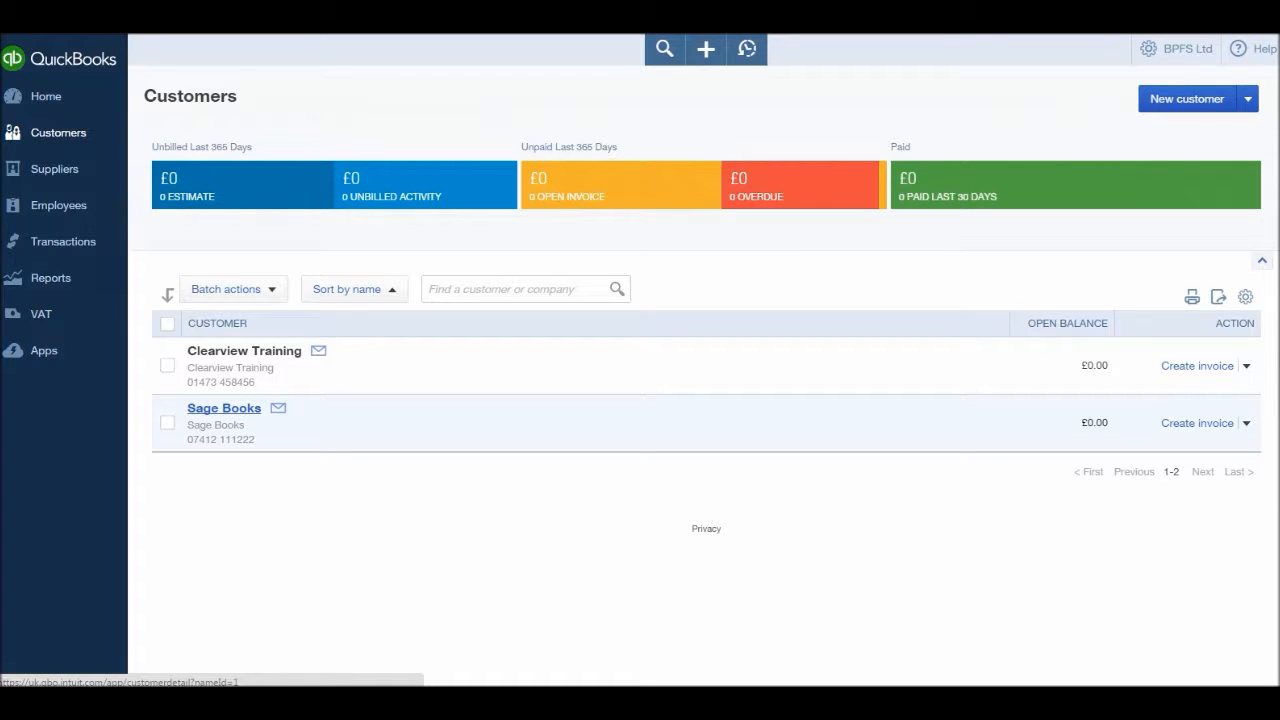
# Select Sage Books, view its Customer Details and put the record into edit mode.
pyautogui.click(224, 408)
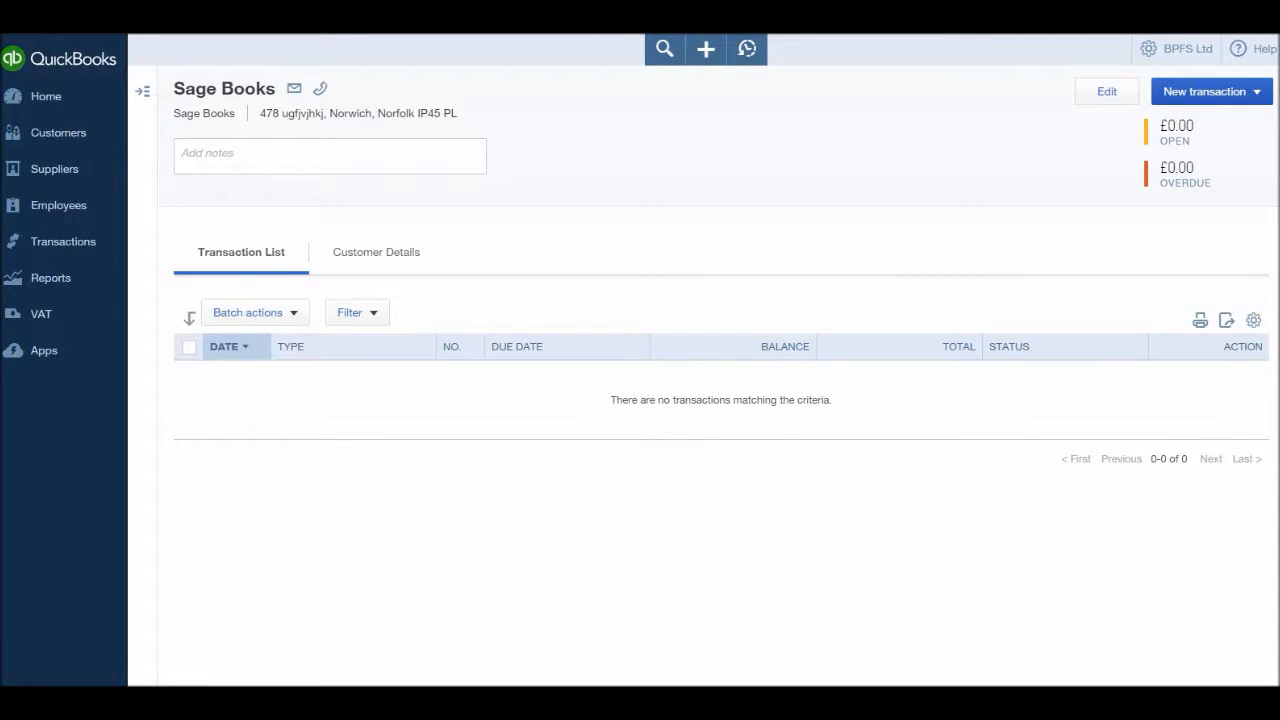
pyautogui.click(376, 252)
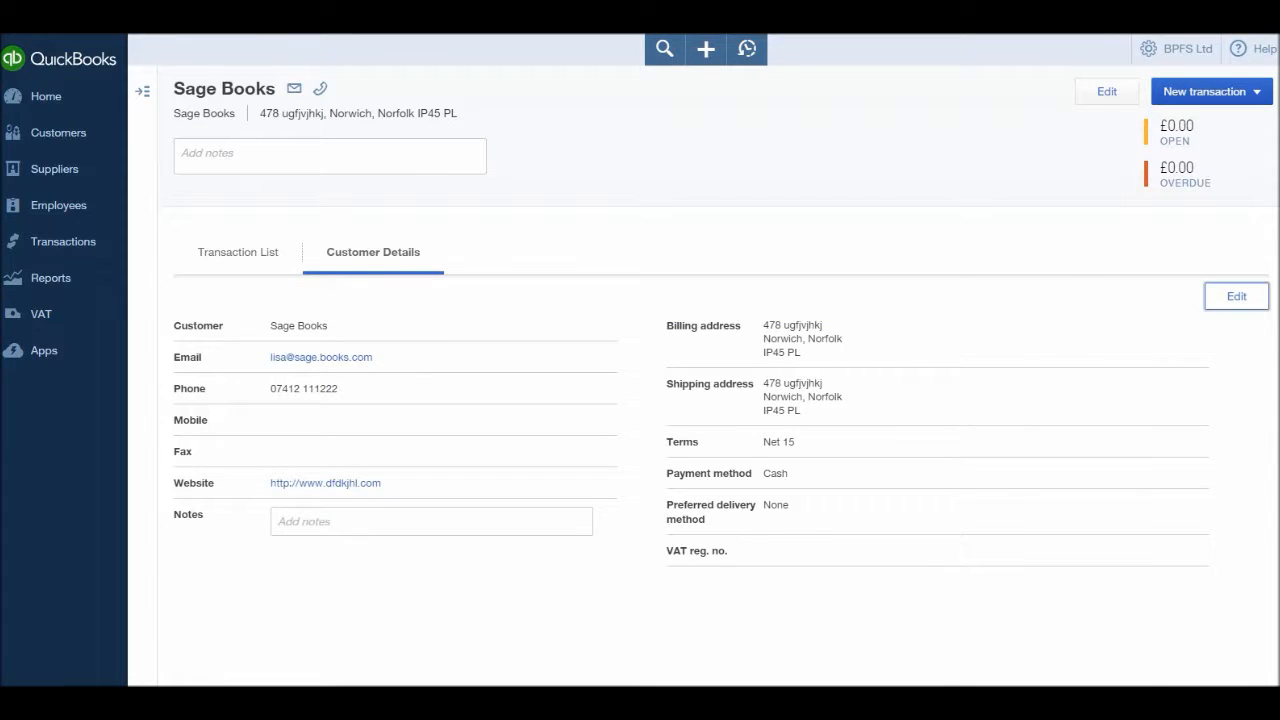
pyautogui.click(1236, 296)
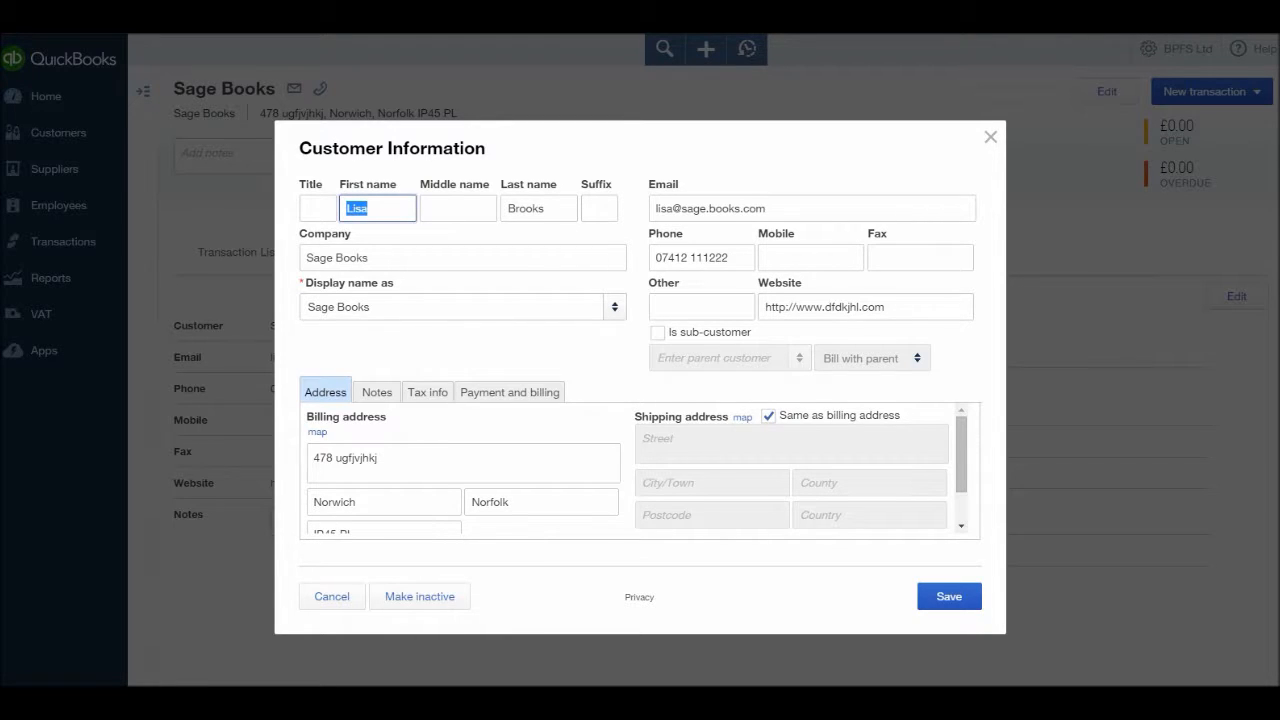
# Replace the contact first name Lisa with Sarah and save the Sage Books record.
pyautogui.write('Sarah')
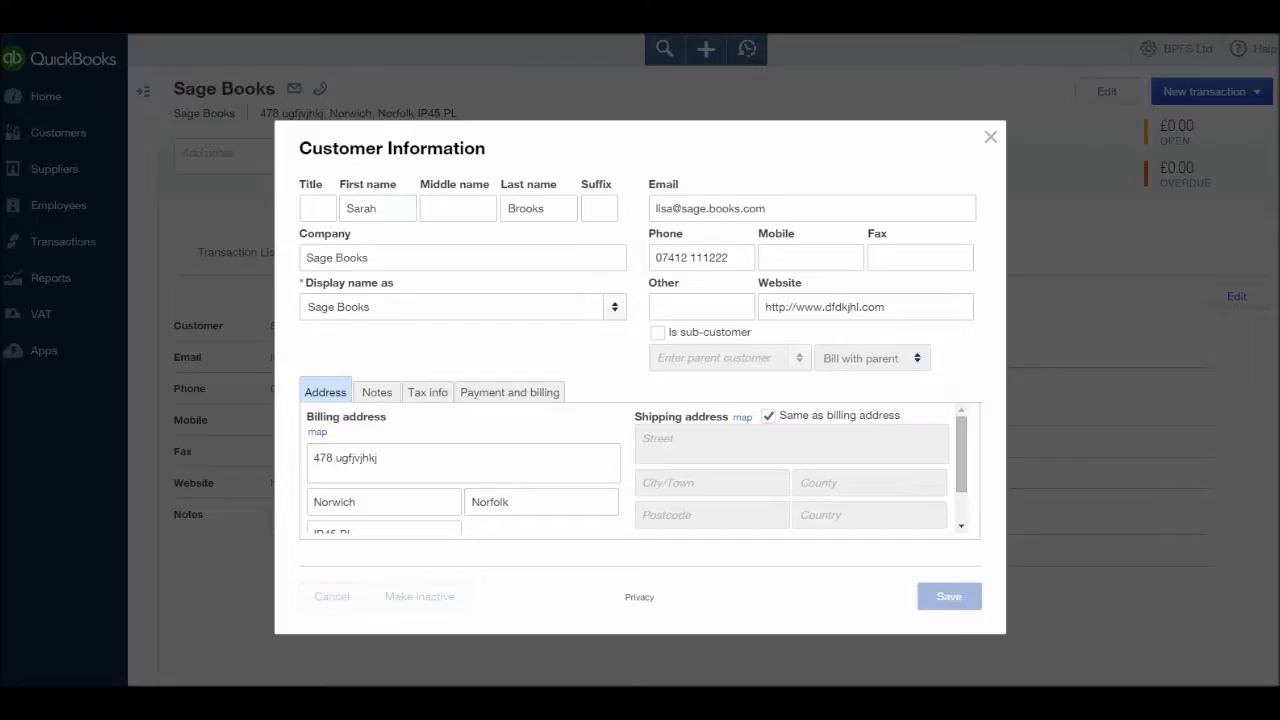
pyautogui.click(948, 596)
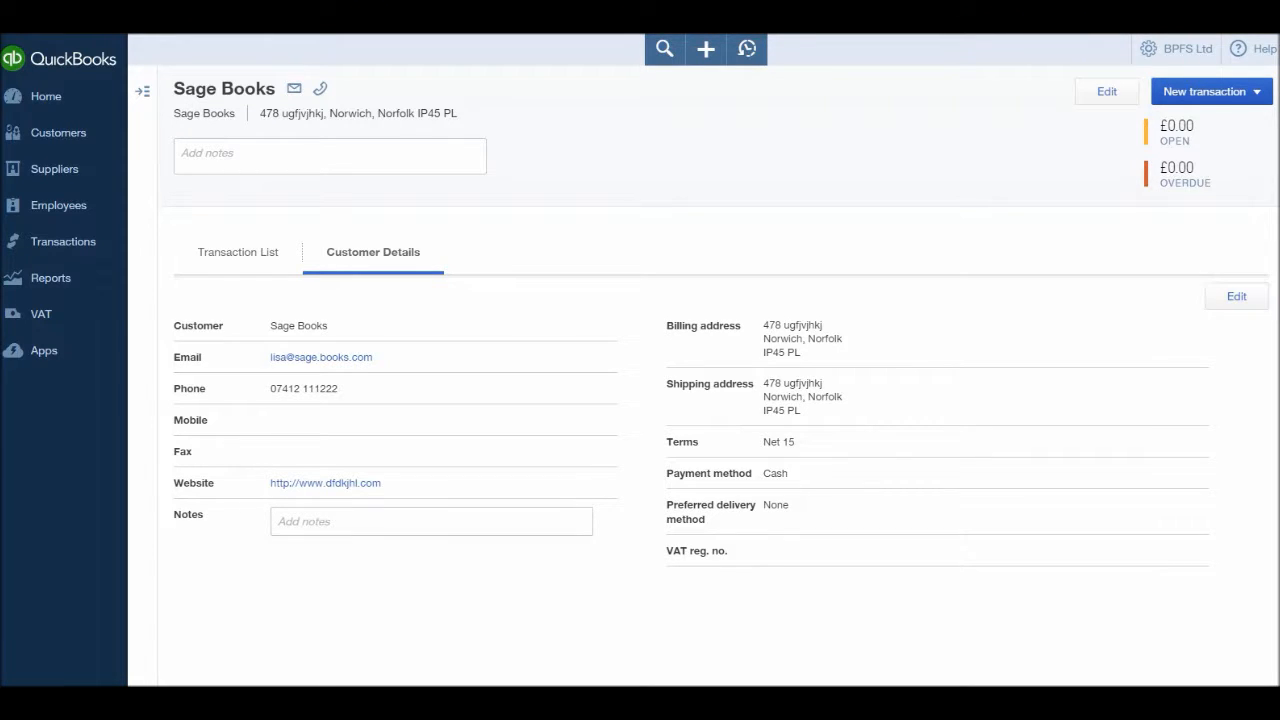
# Return to the full customer list showing Clearview Training and Sage Books.
pyautogui.click(238, 252)
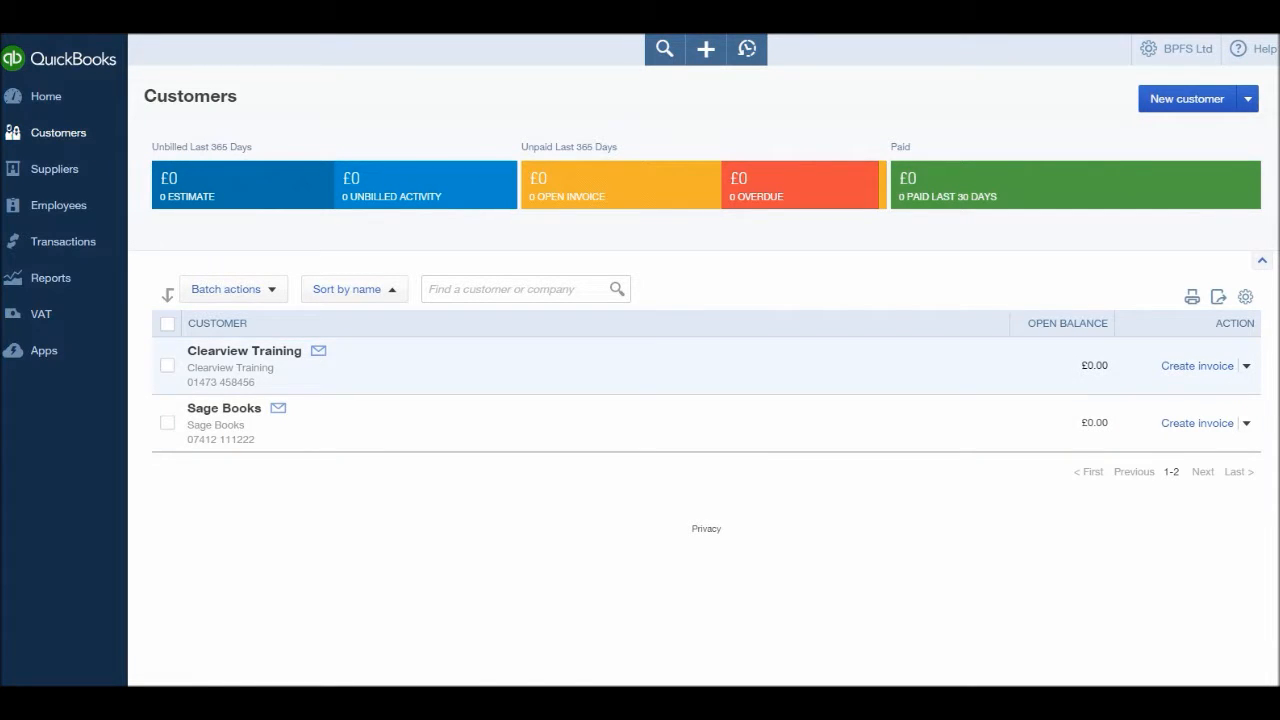
pyautogui.moveTo(244, 350)
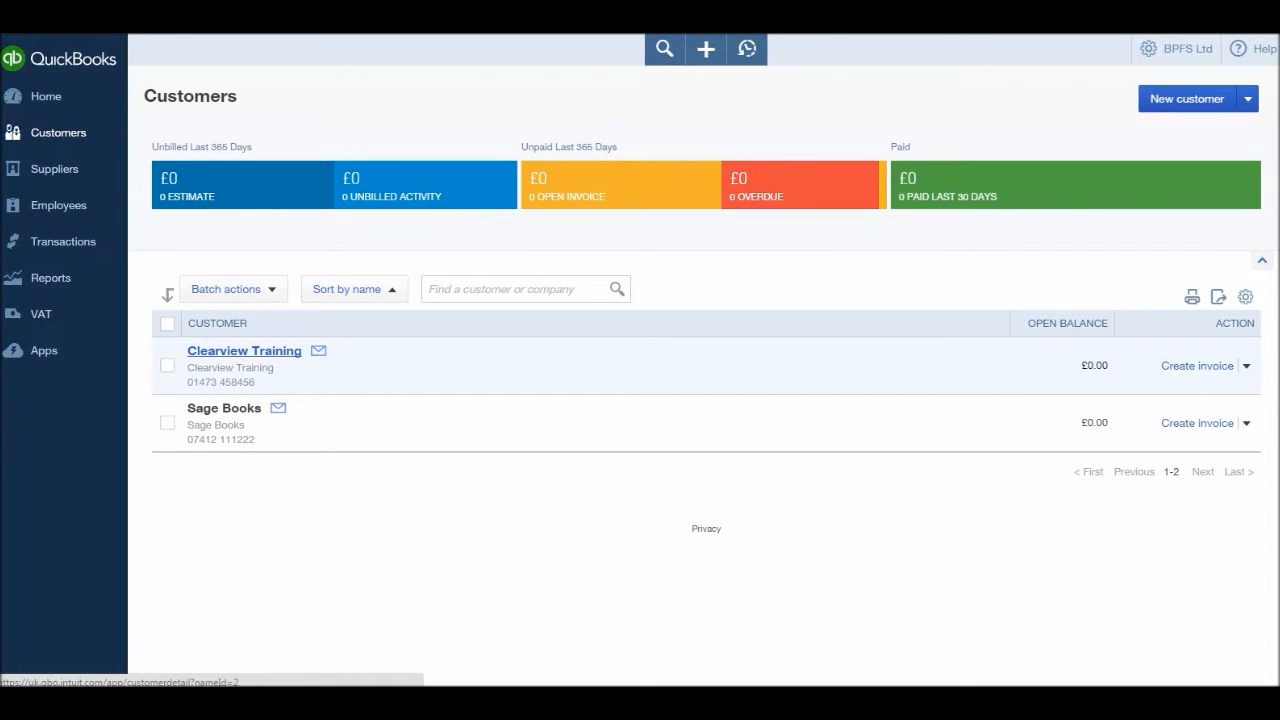